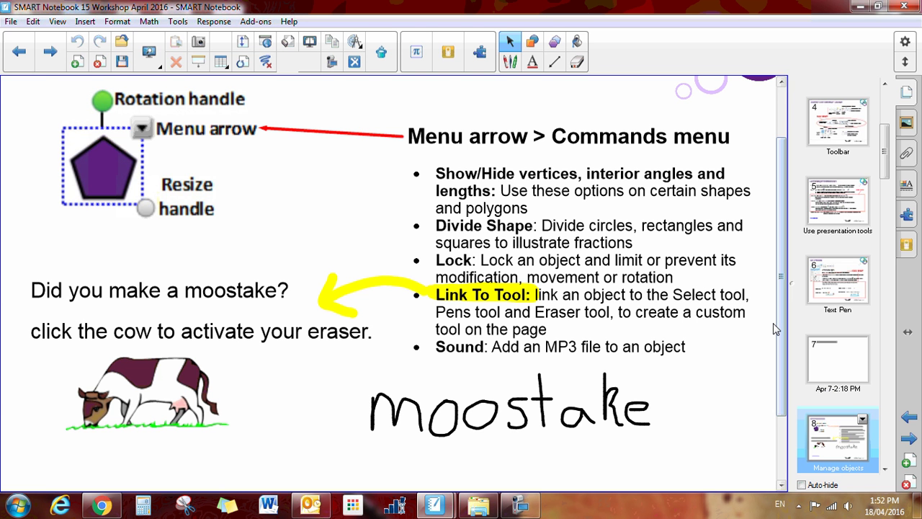
pyautogui.moveTo(729, 304)
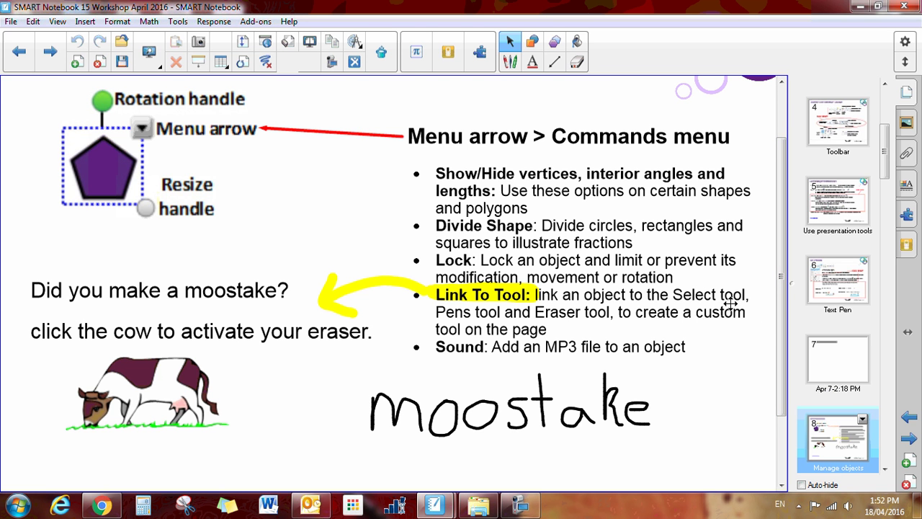
pyautogui.moveTo(460, 327)
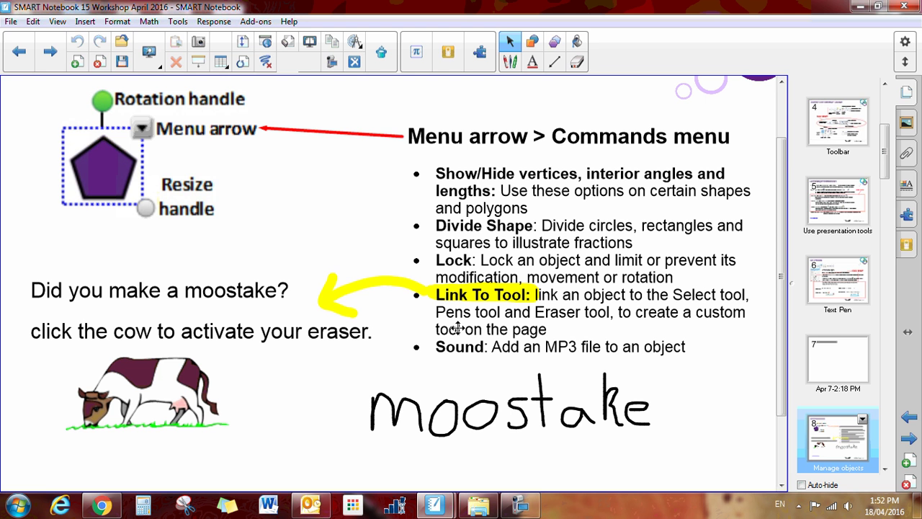
pyautogui.moveTo(691, 319)
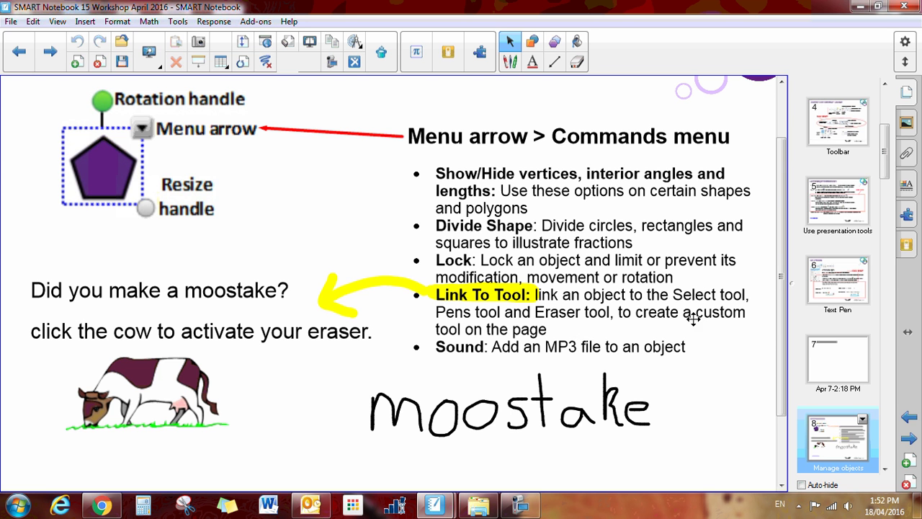
pyautogui.moveTo(188, 381)
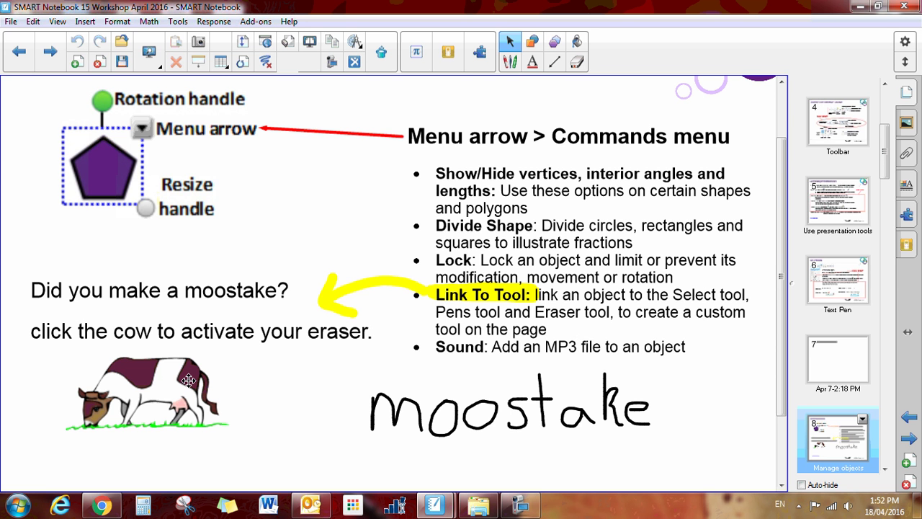
# - Link the cow image to the Eraser tool and activate that eraser via the cow
pyautogui.rightClick(186, 380)
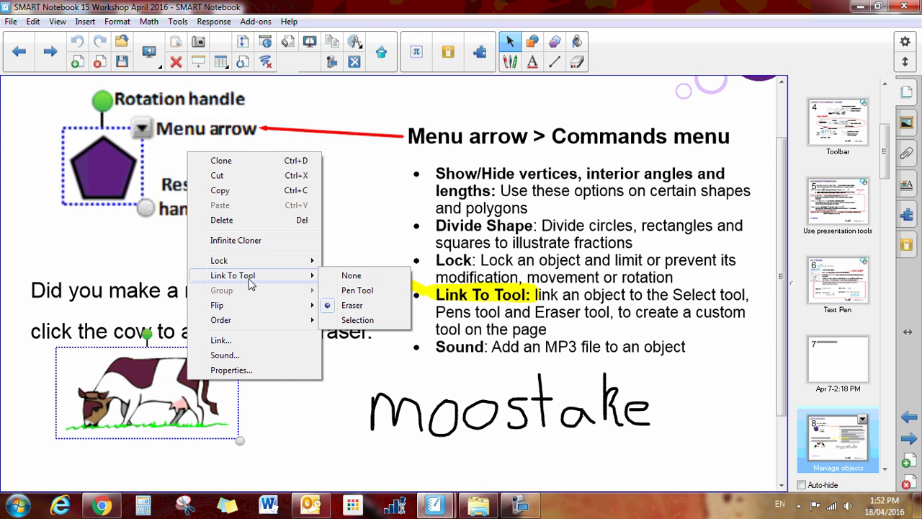
pyautogui.moveTo(345, 291)
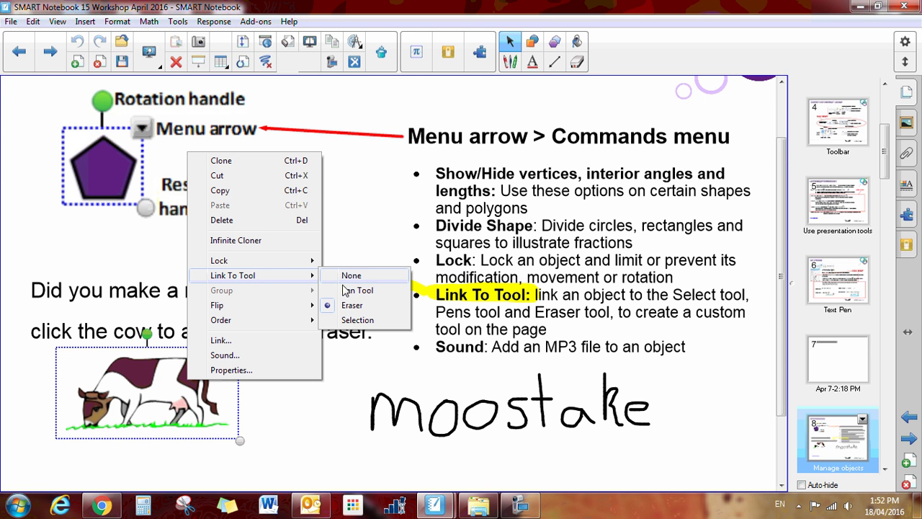
pyautogui.click(352, 306)
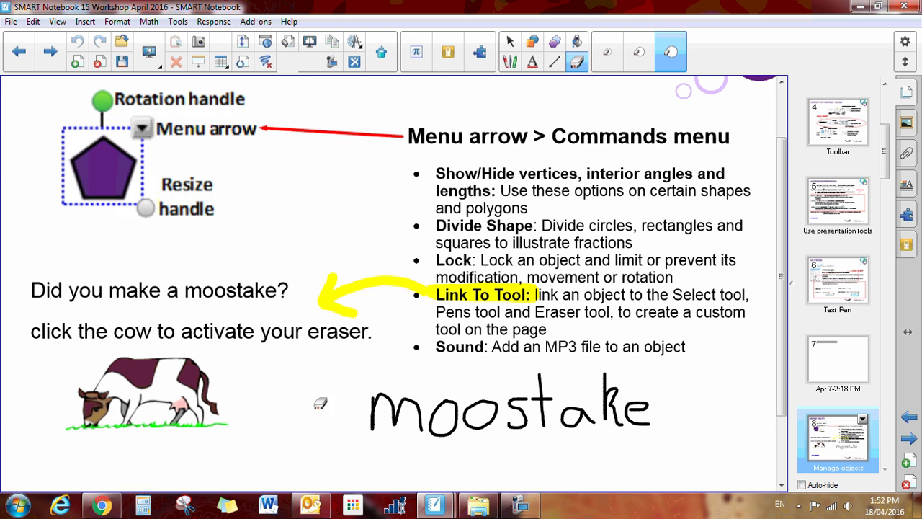
# - Rub out 'moo' from the handwritten 'moostake', leaving only 'stake'
pyautogui.moveTo(320, 403); pyautogui.dragTo(464, 410)
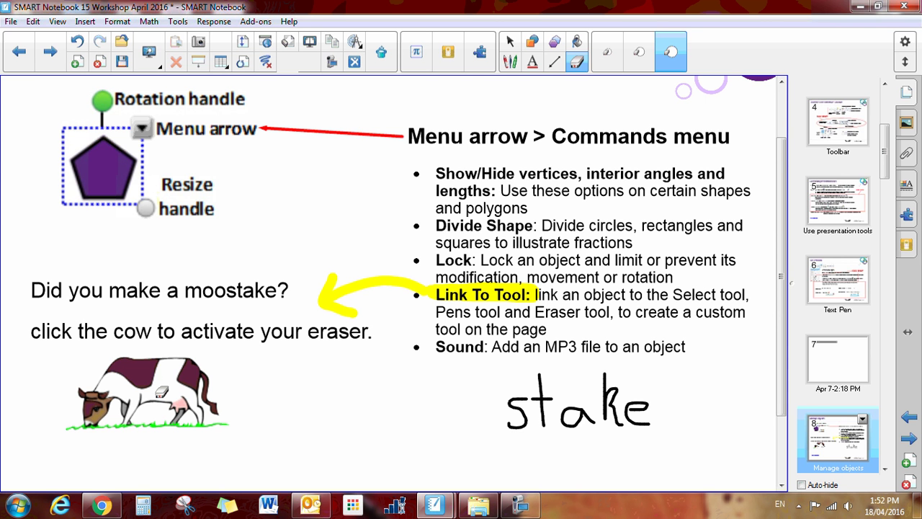
# - Link the cow image to the Pen Tool instead and activate that pen
pyautogui.rightClick(161, 404)
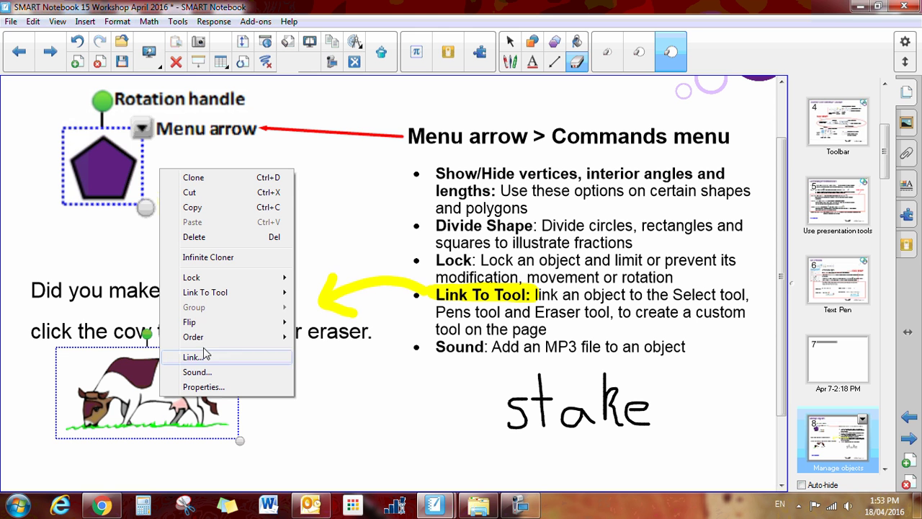
pyautogui.moveTo(205, 292)
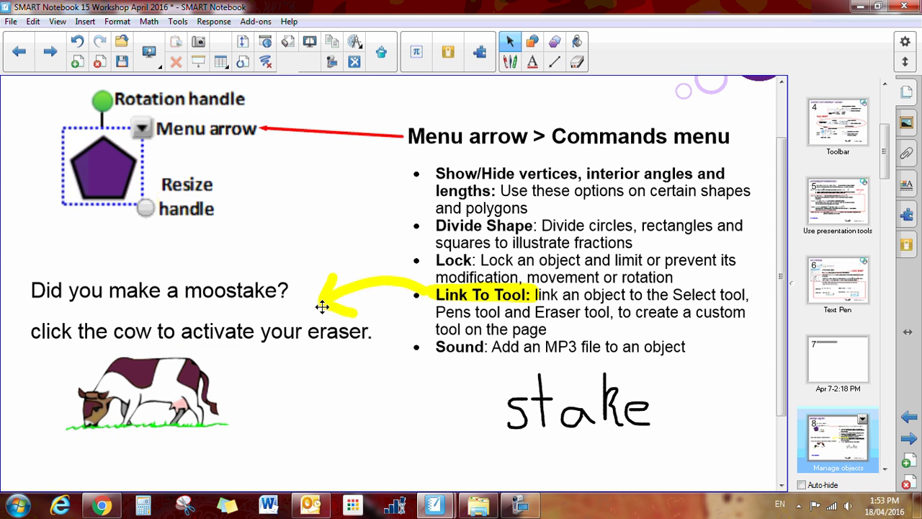
pyautogui.click(510, 40)
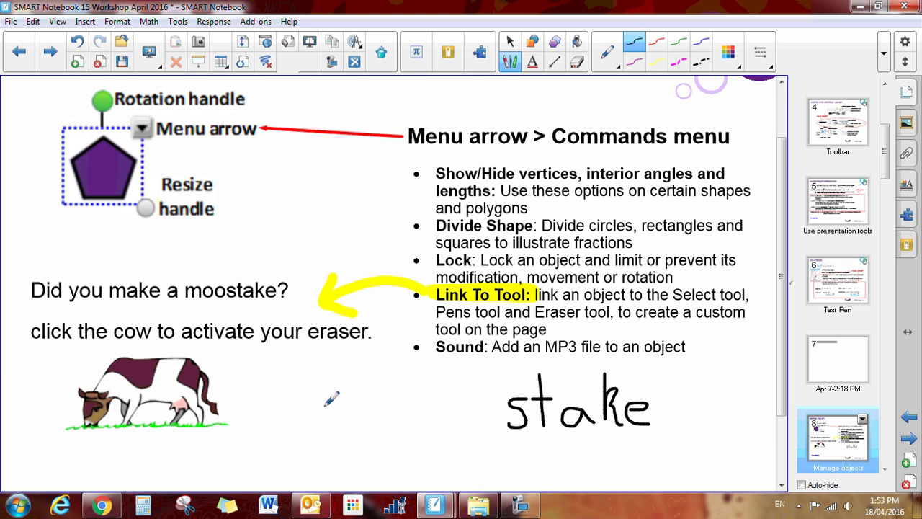